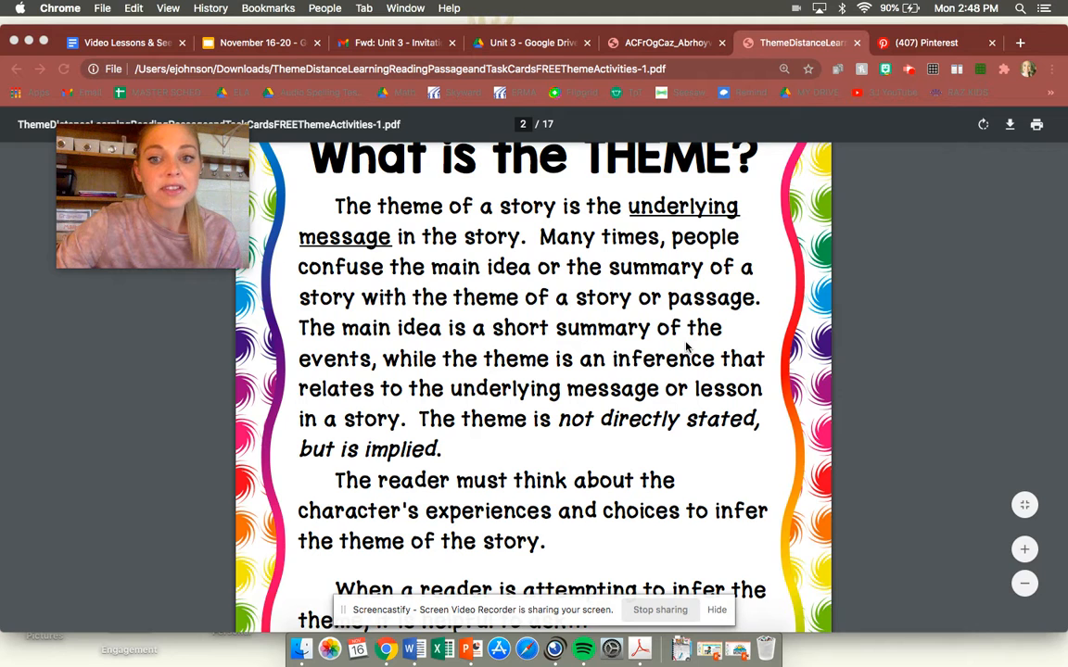
Scroll to the bottom of page 2 to show the three questions for inferring a story's theme.
scroll("down", 3)
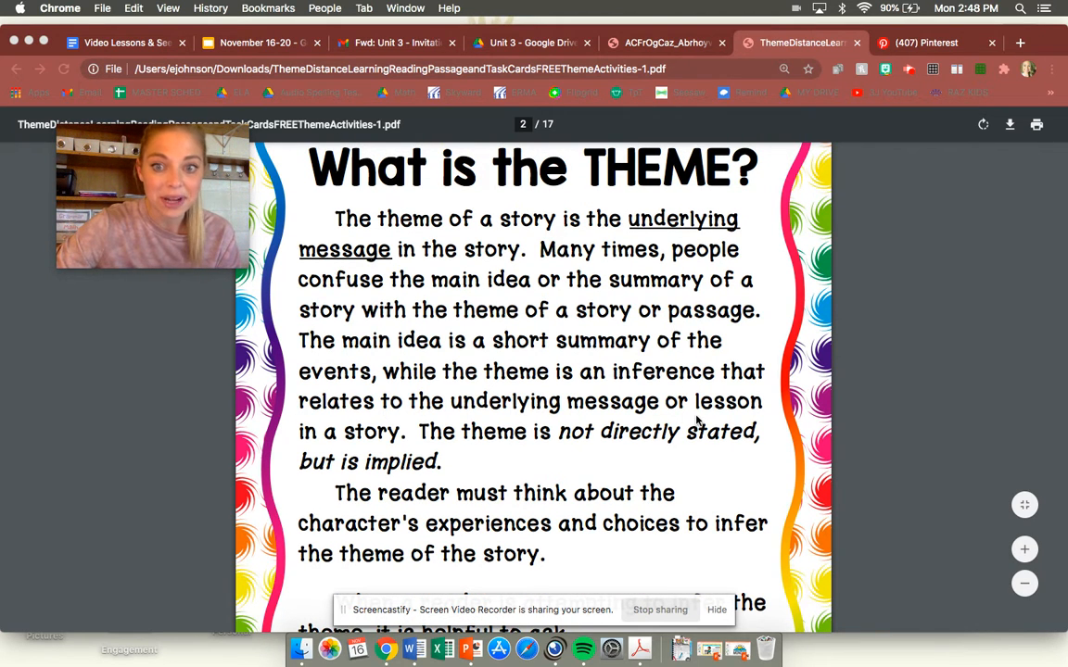
mouse_move(704, 443)
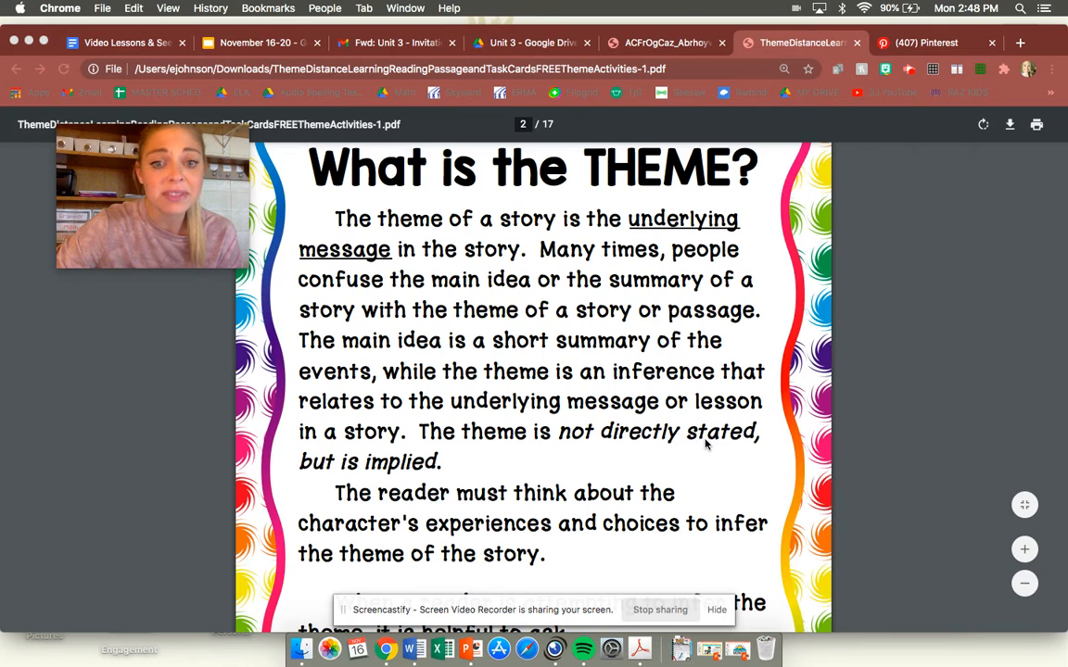
mouse_move(707, 463)
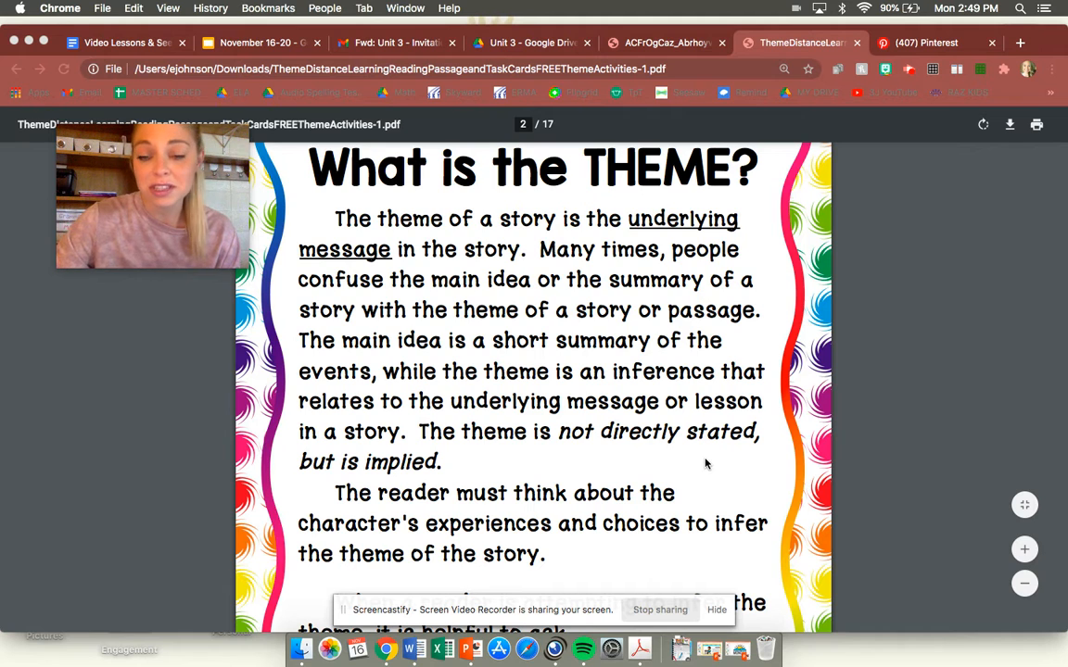
scroll("down", 3)
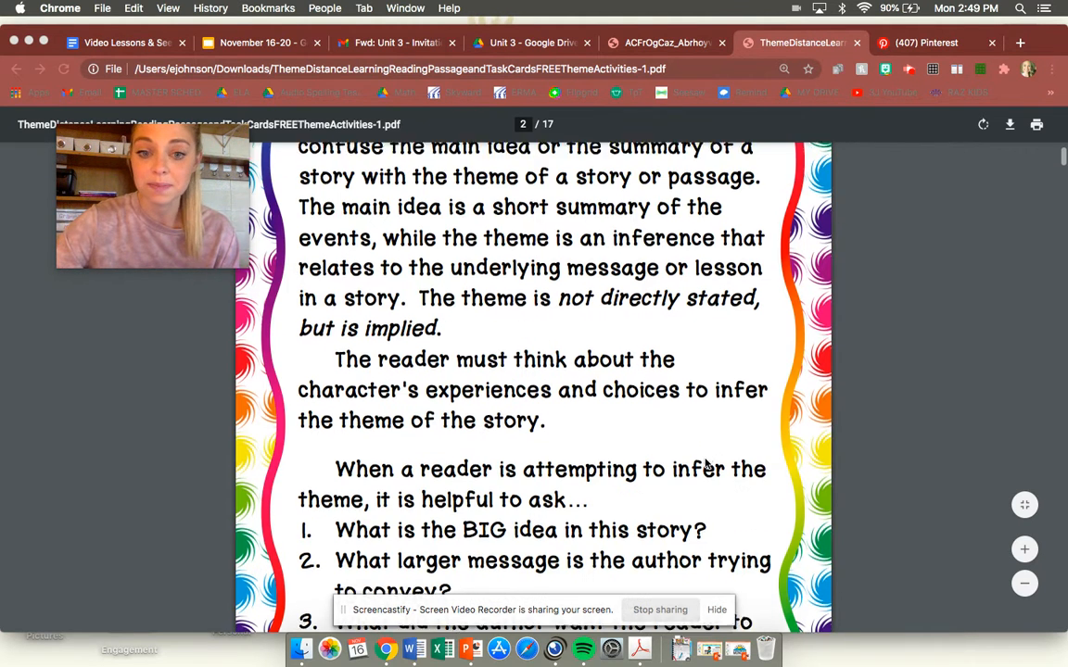
scroll("down", 3)
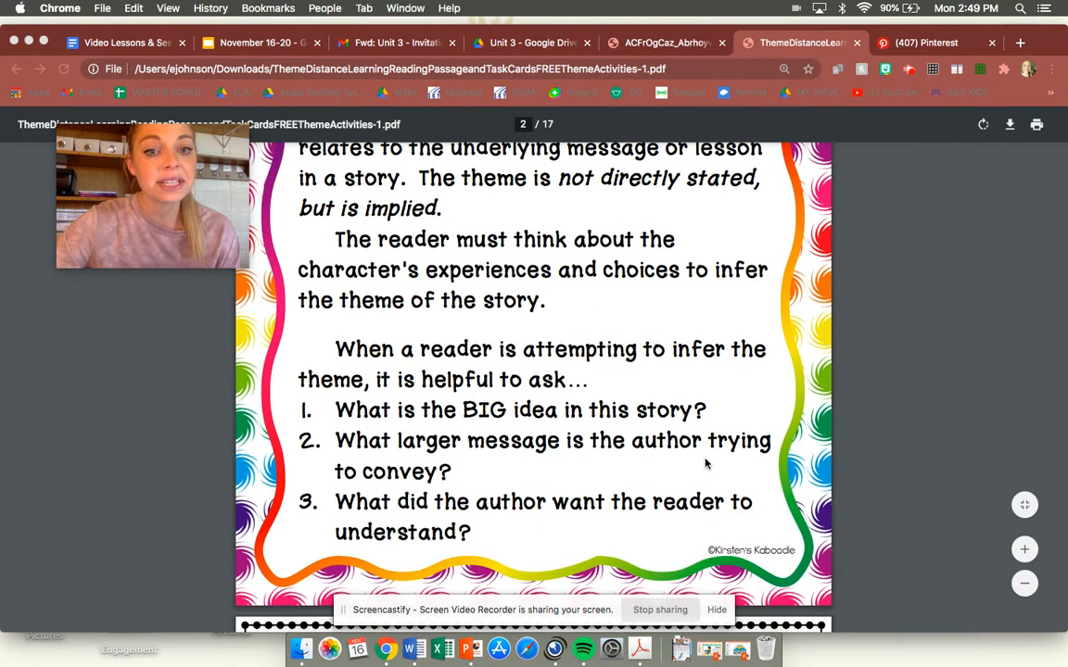
scroll("down", 3)
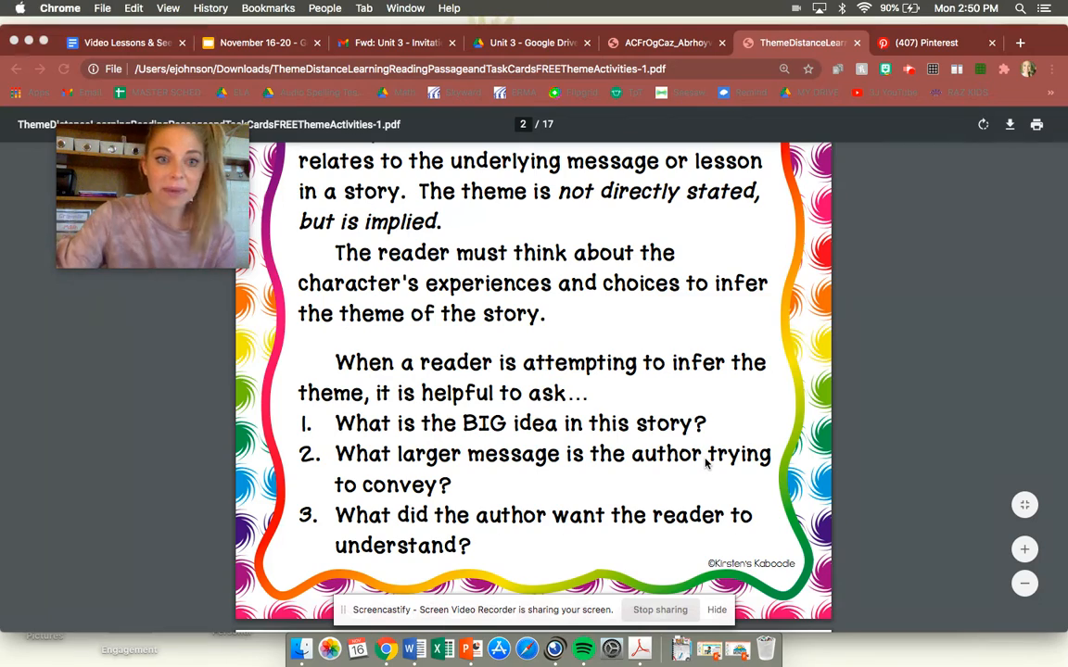
scroll("down", 3)
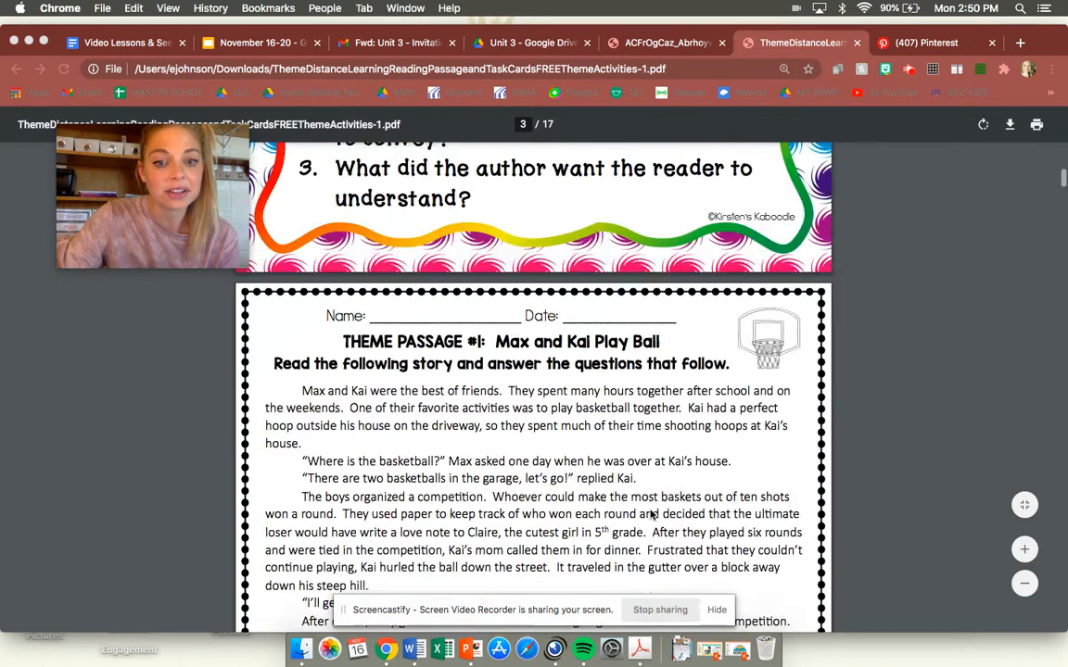
scroll("down", 3)
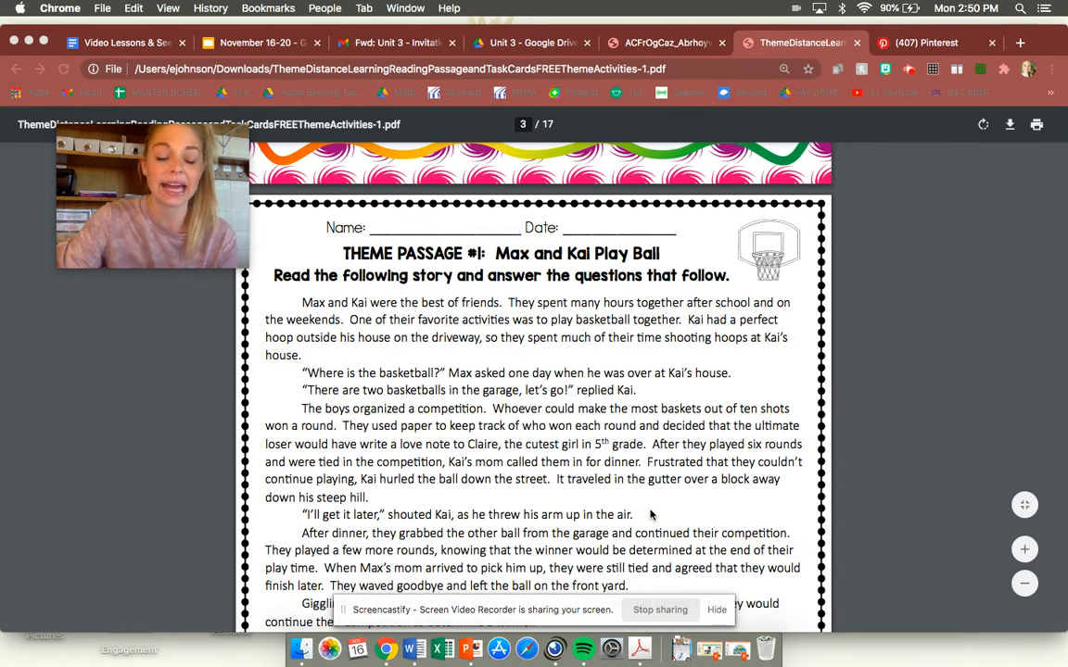
scroll("down", 3)
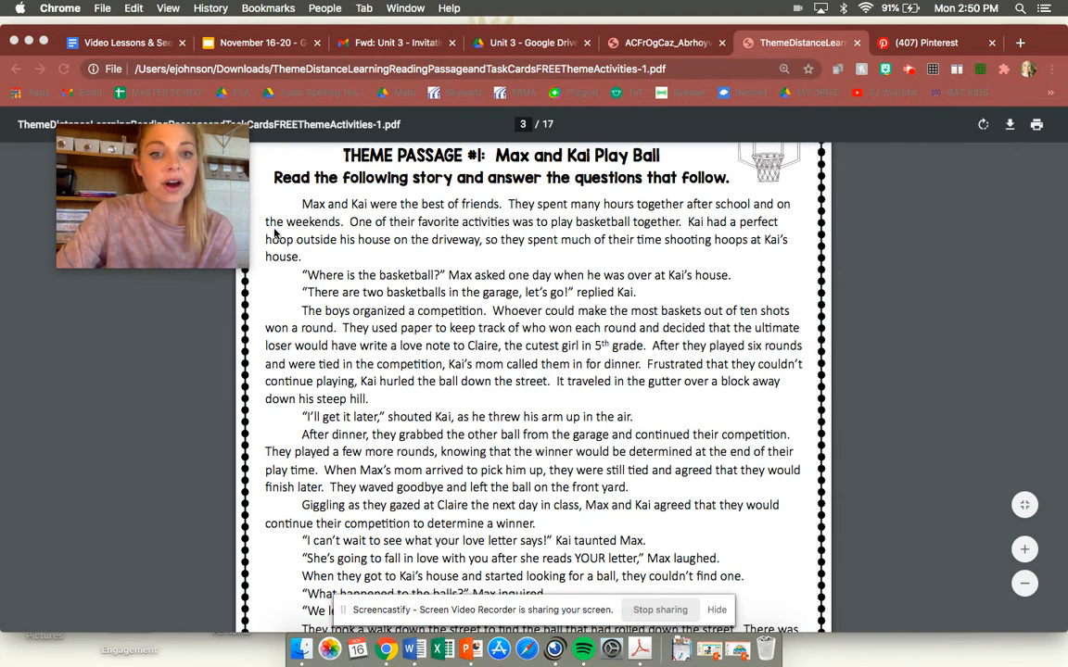
mouse_move(481, 244)
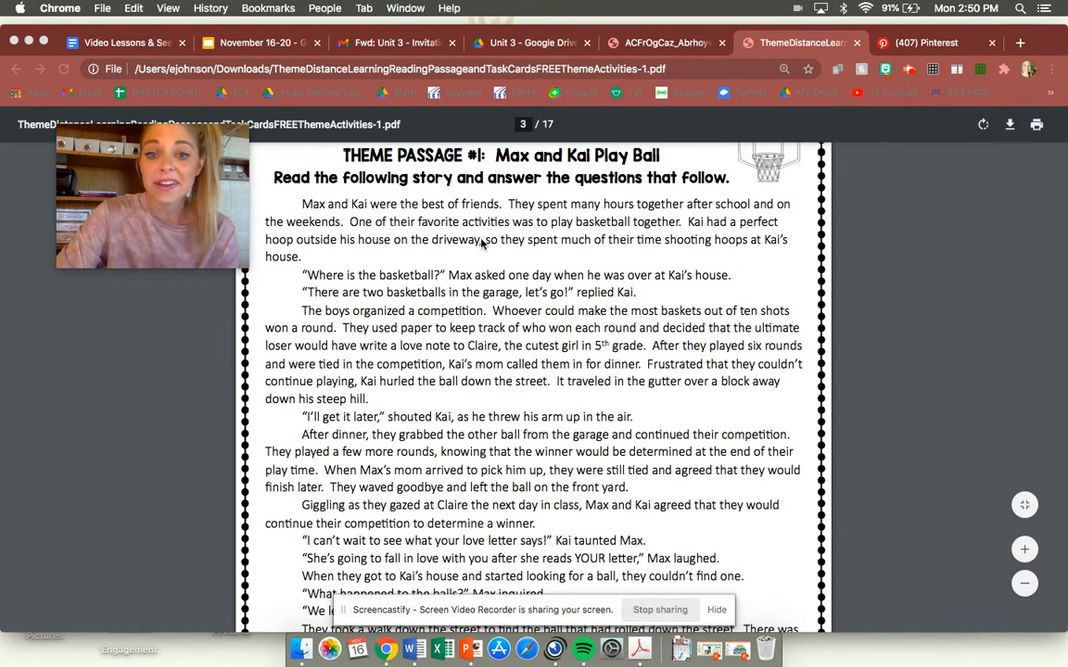
mouse_move(658, 246)
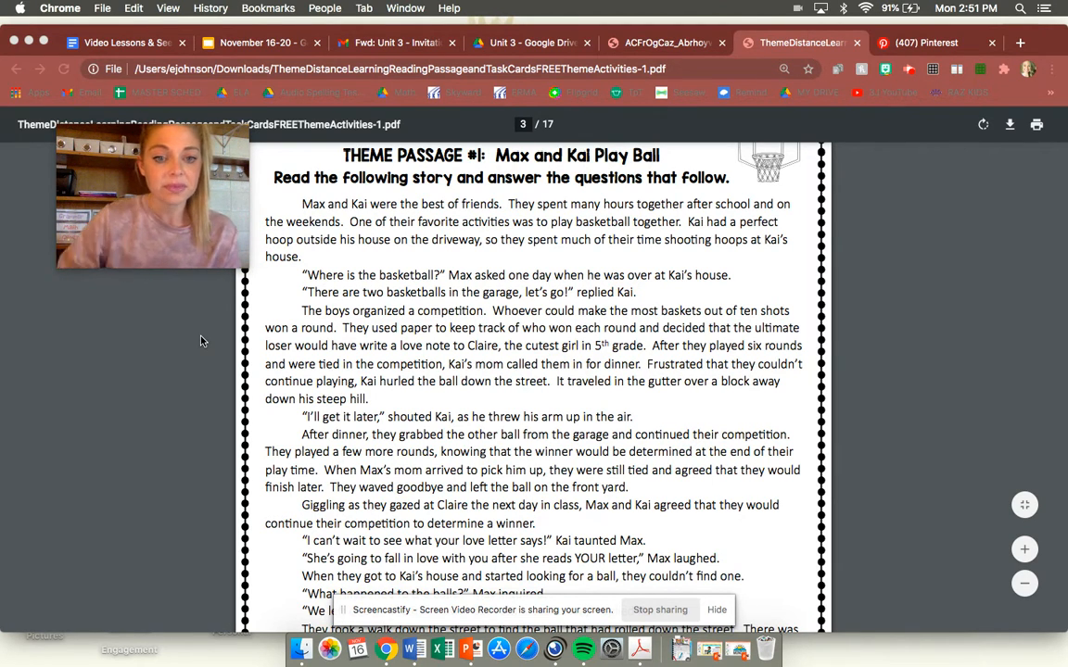
scroll("down", 3)
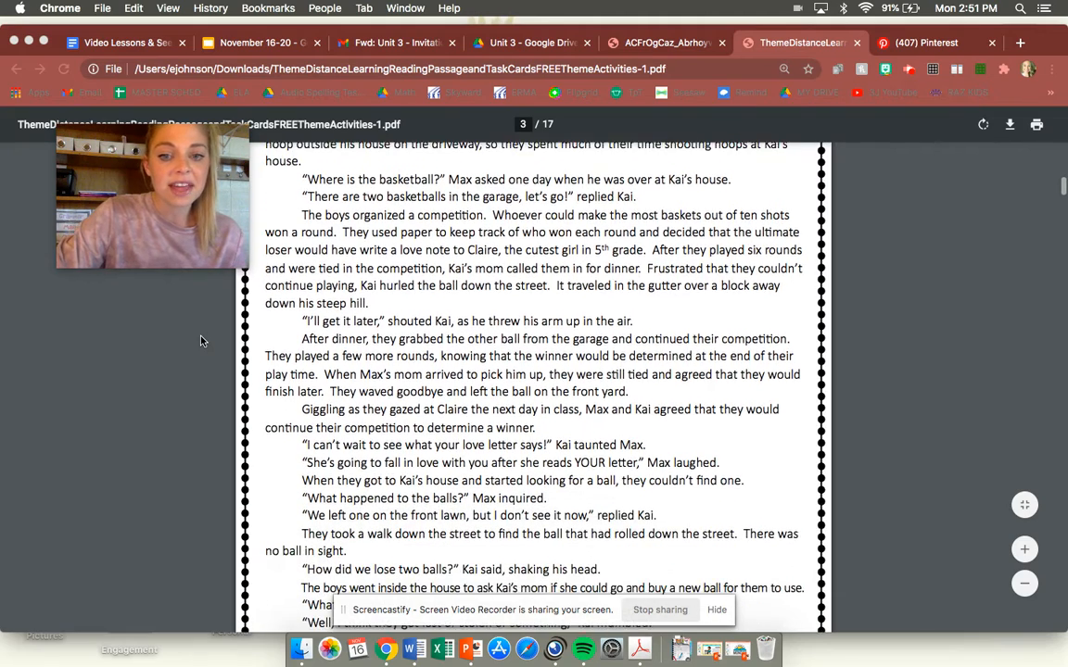
scroll("down", 3)
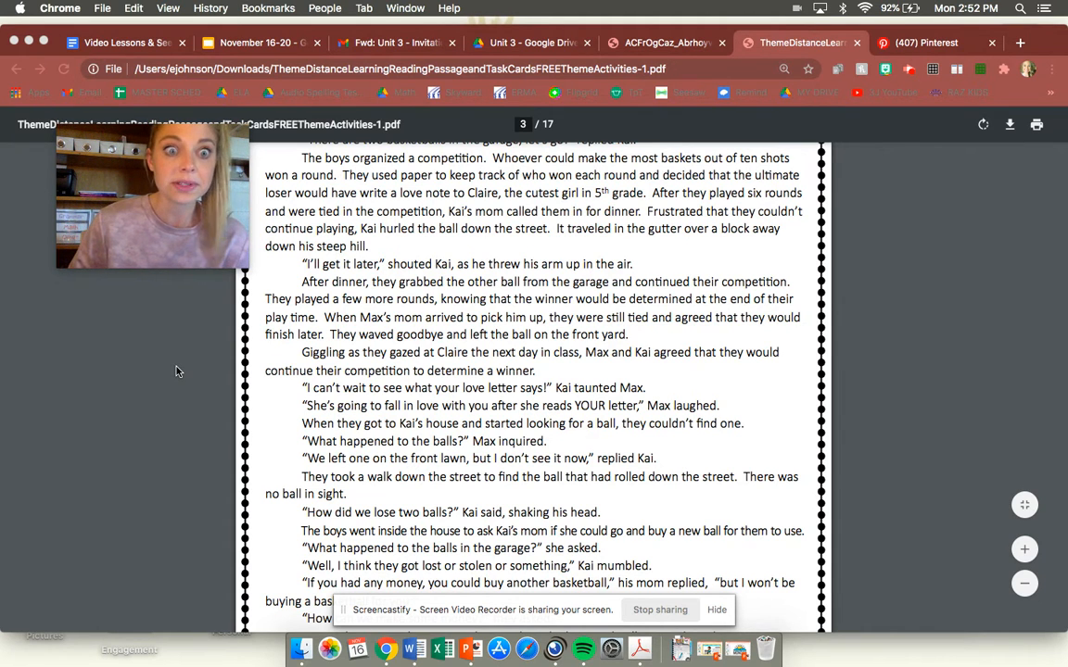
scroll("down", 3)
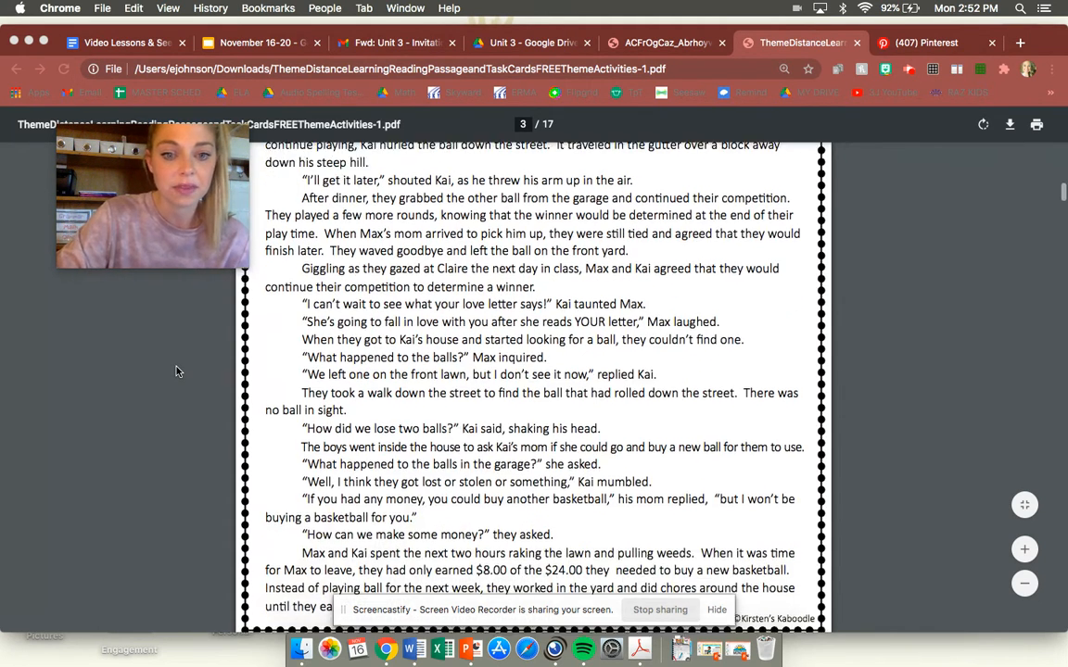
scroll("down", 3)
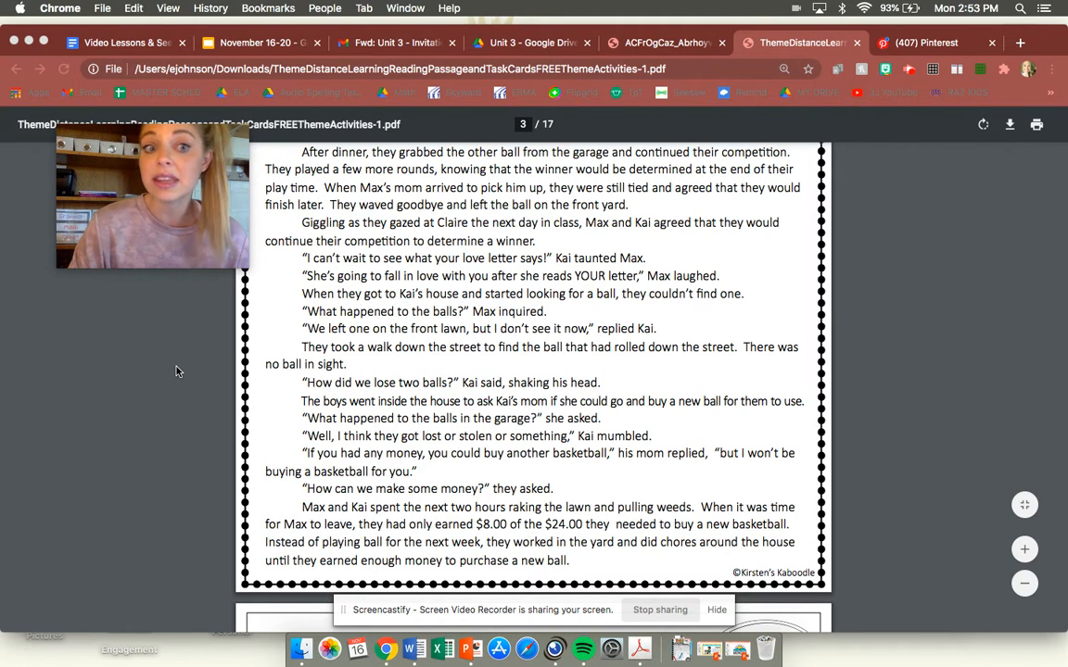
mouse_move(179, 387)
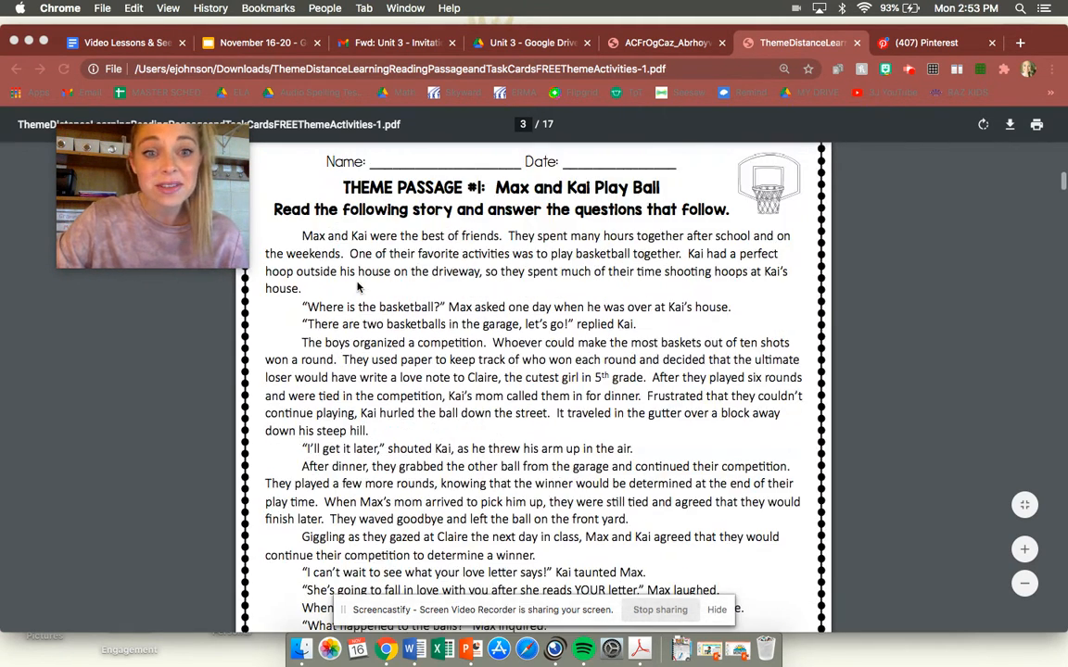
scroll("down", 3)
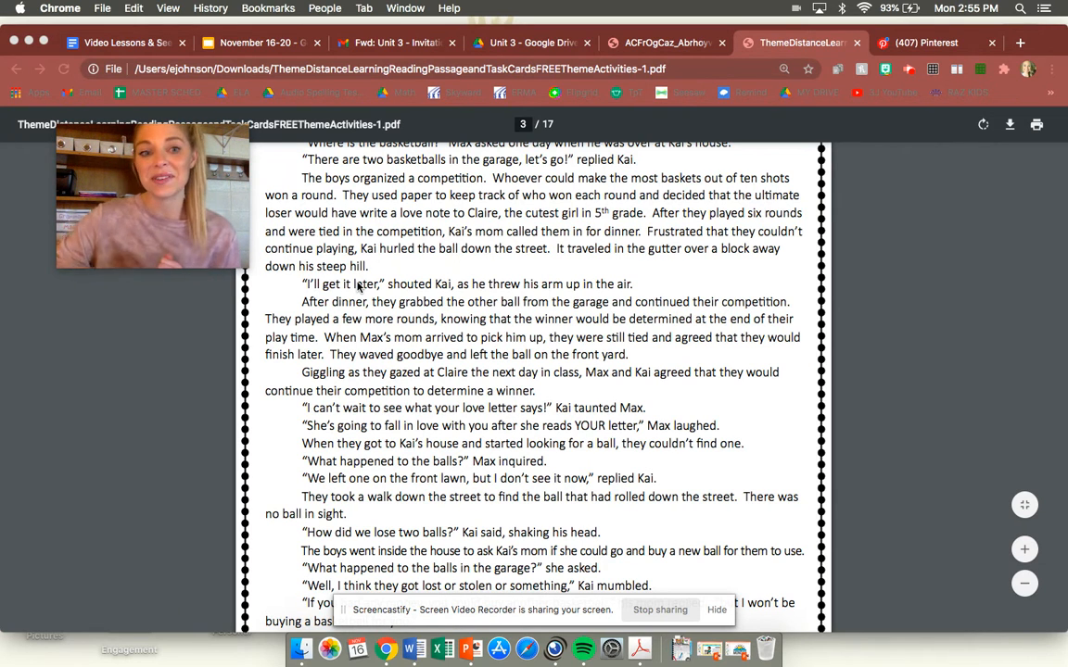
scroll("down", 3)
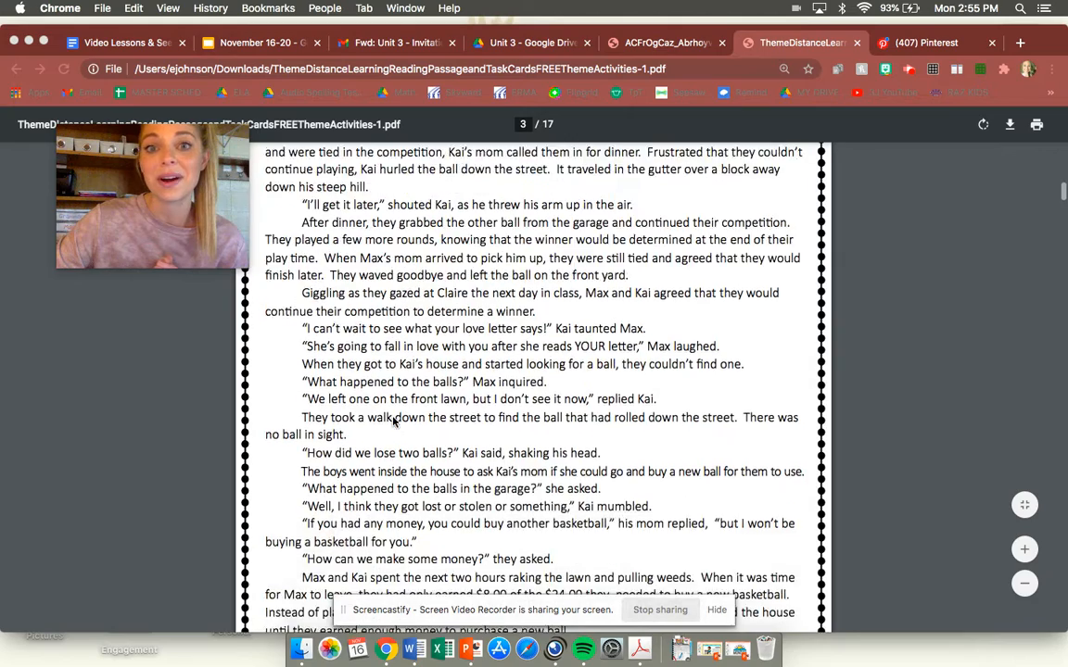
scroll("down", 3)
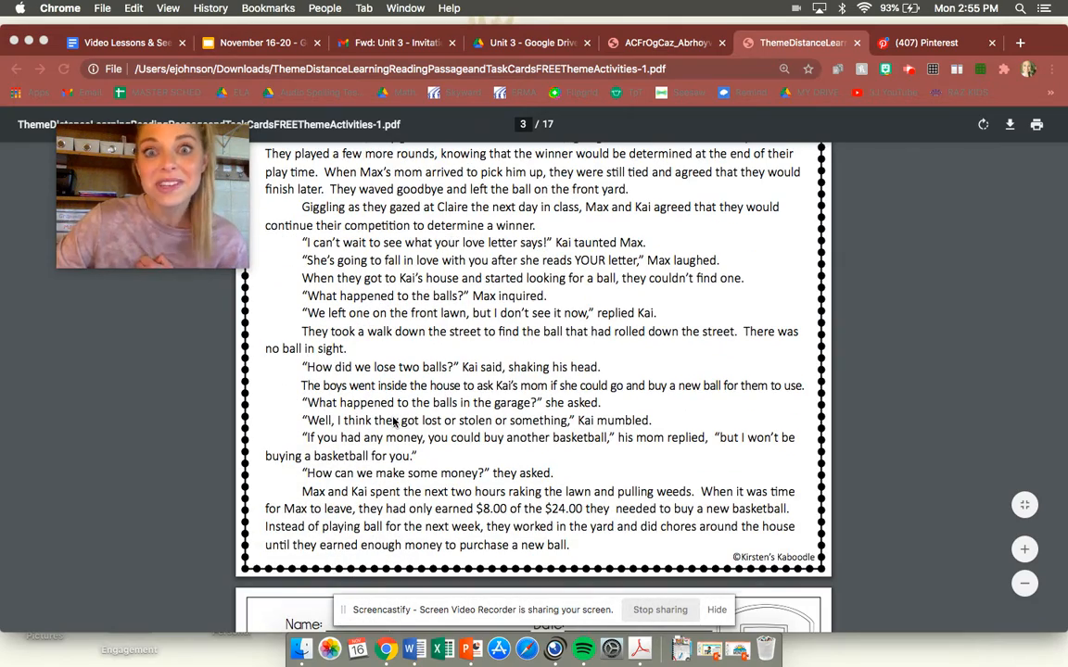
scroll("down", 3)
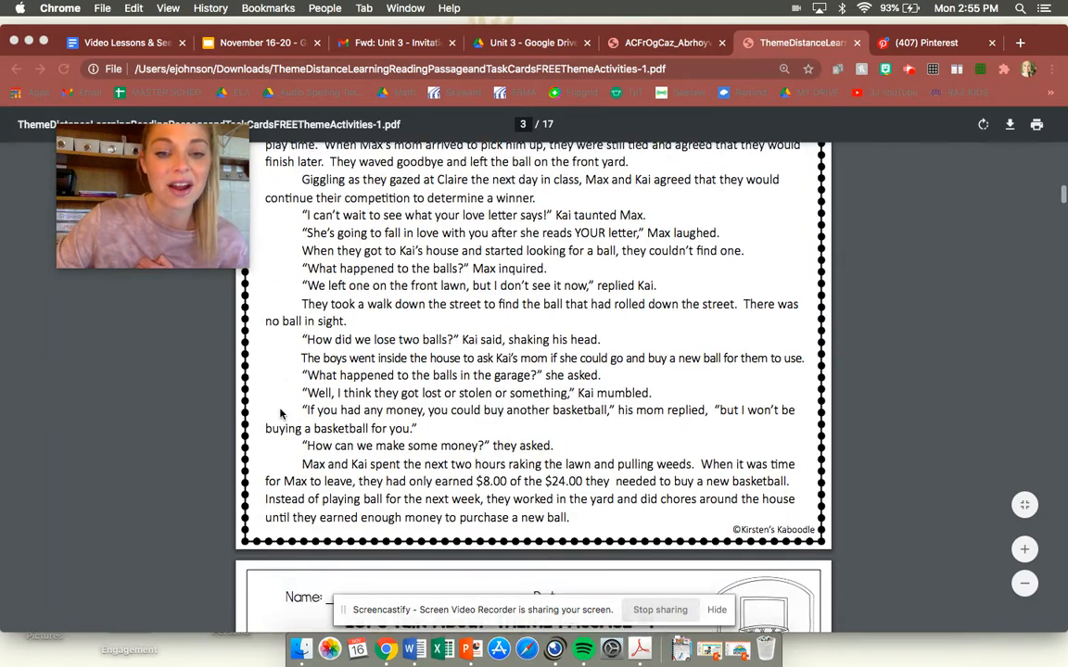
scroll("down", 3)
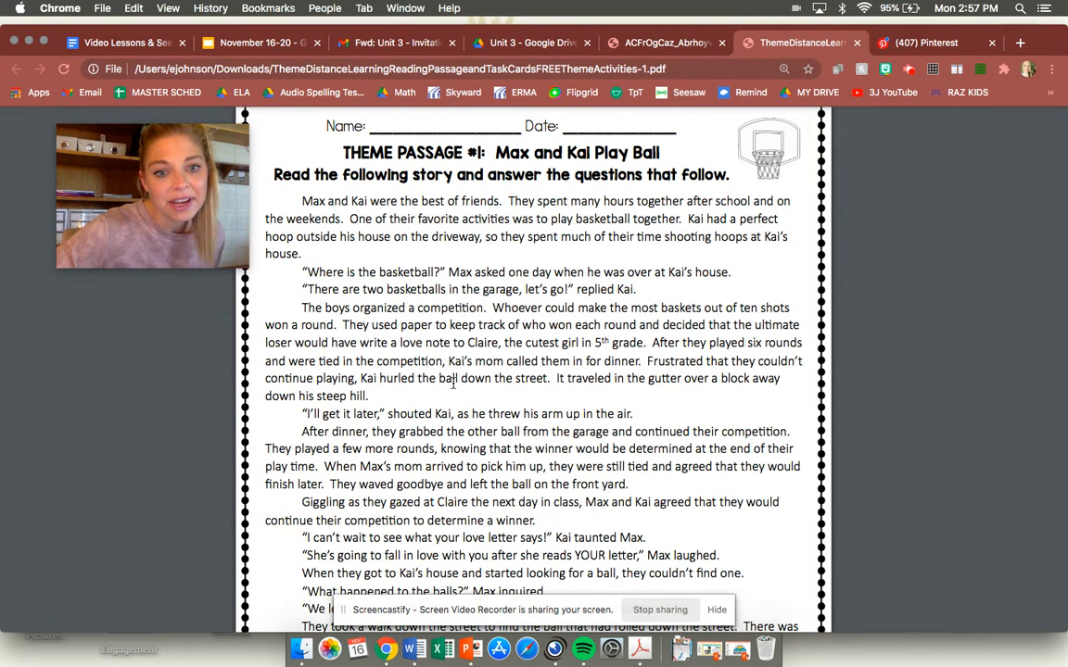
scroll("down", 3)
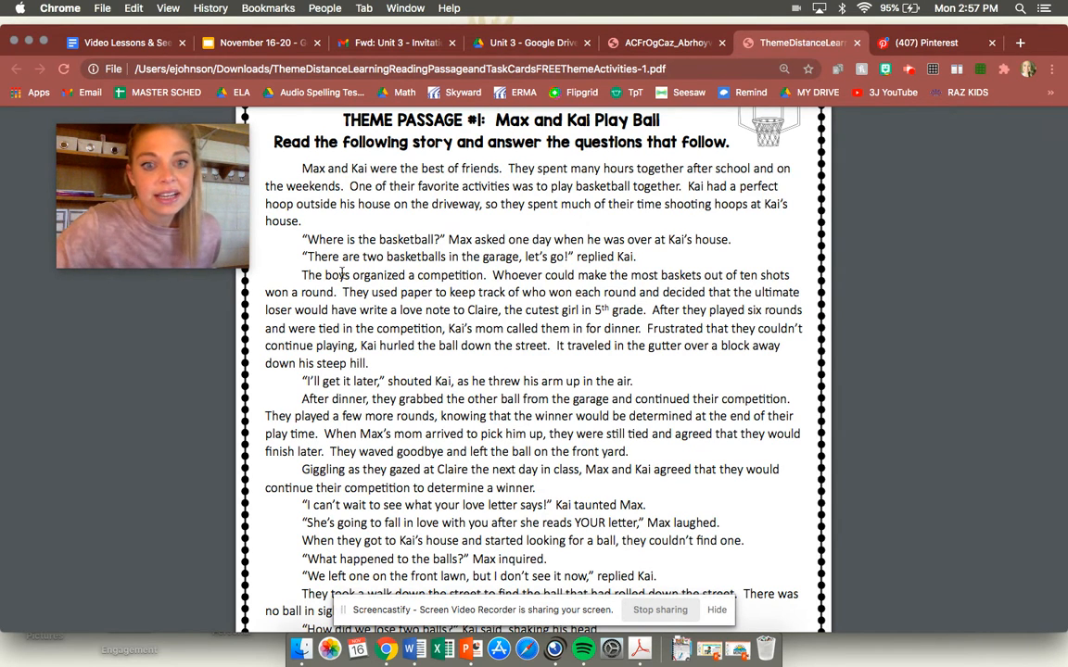
scroll("down", 3)
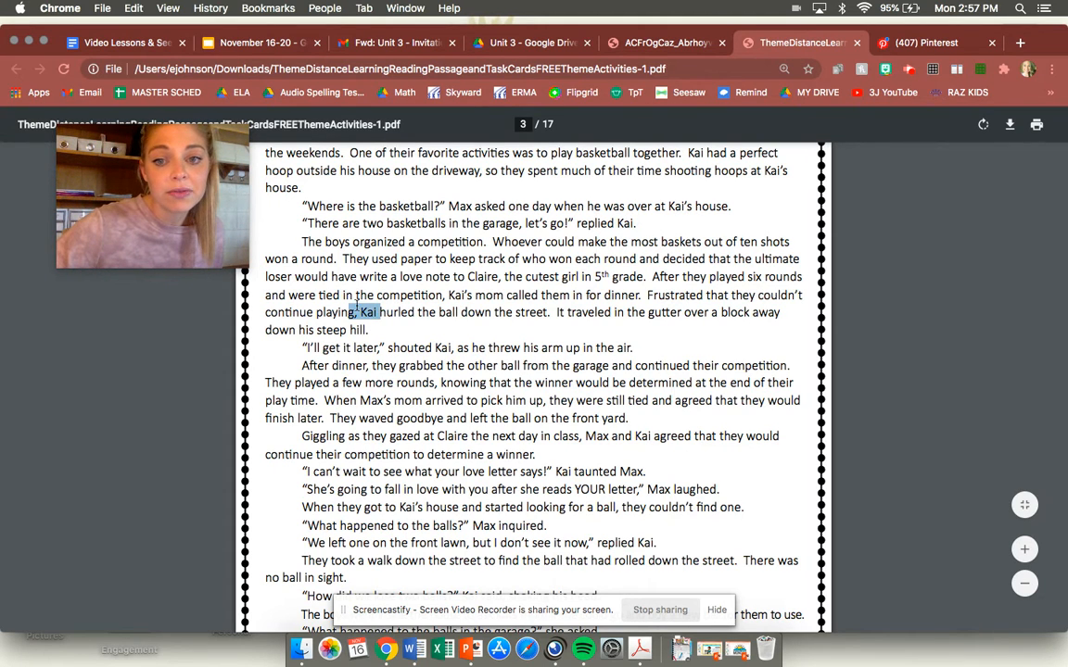
left_click_drag(380, 312, 782, 312)
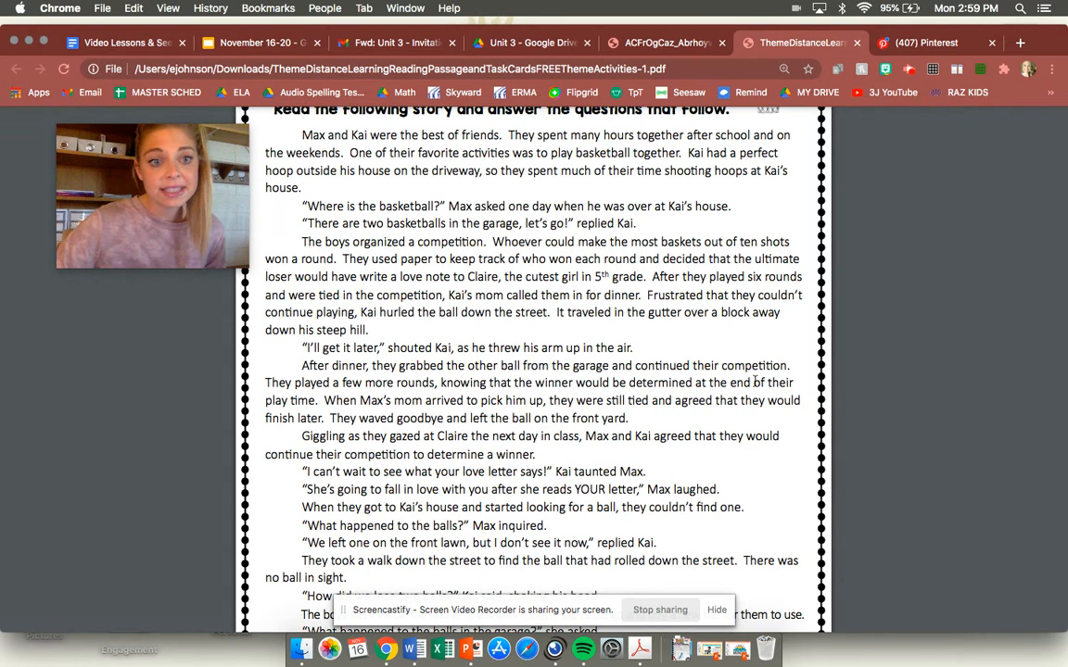
Scroll to the ending of "Max and Kai Play Ball," where the boys earn money for a new ball.
scroll("down", 3)
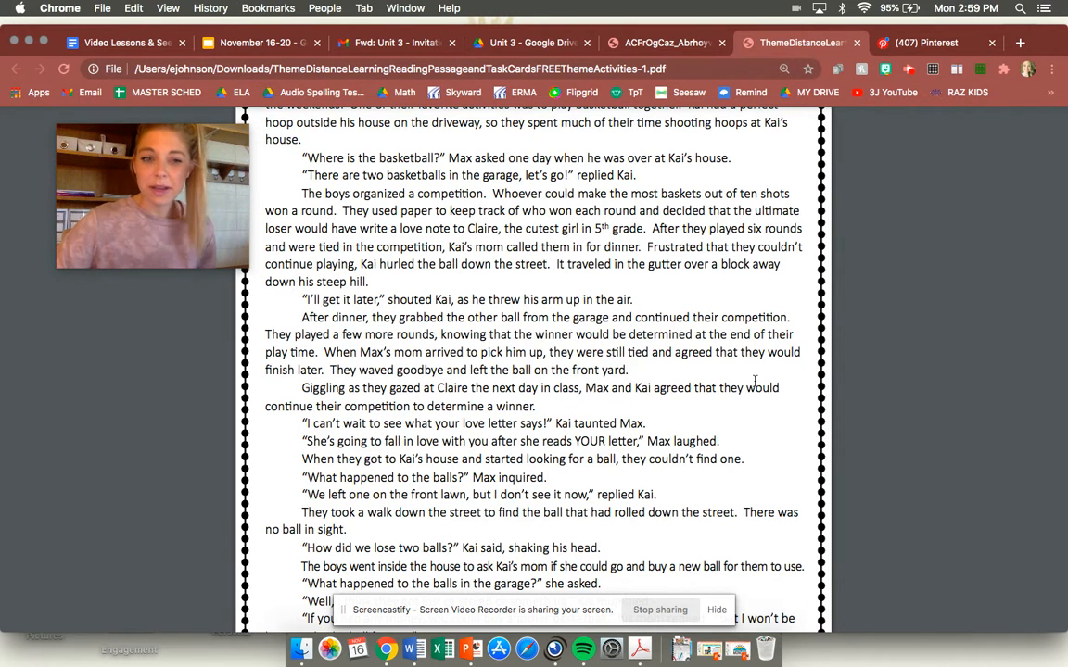
scroll("down", 3)
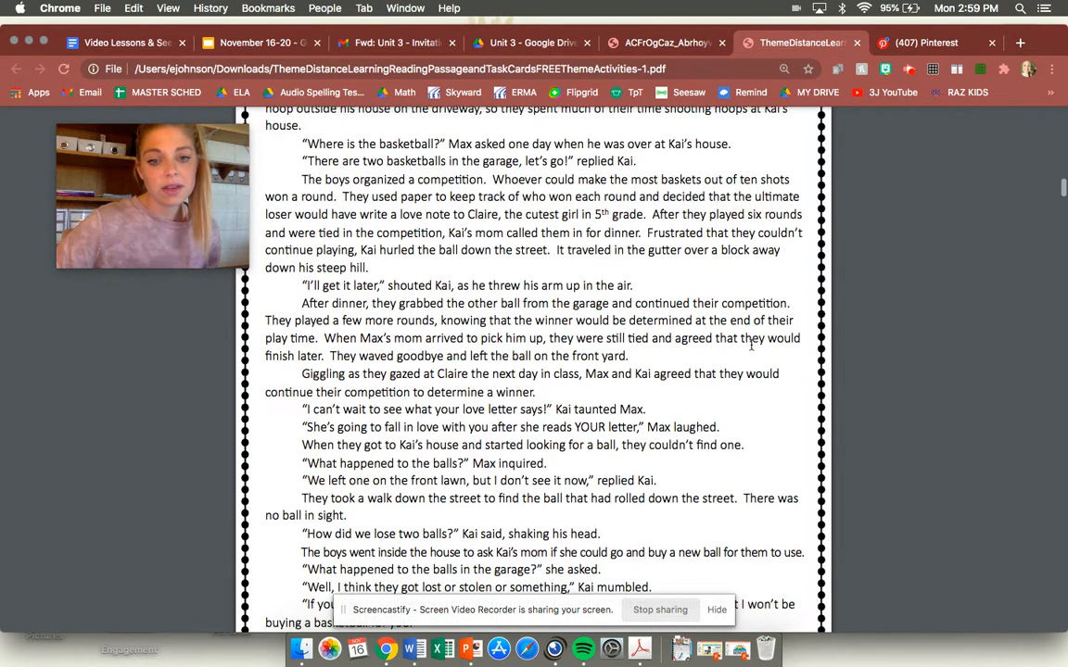
scroll("down", 3)
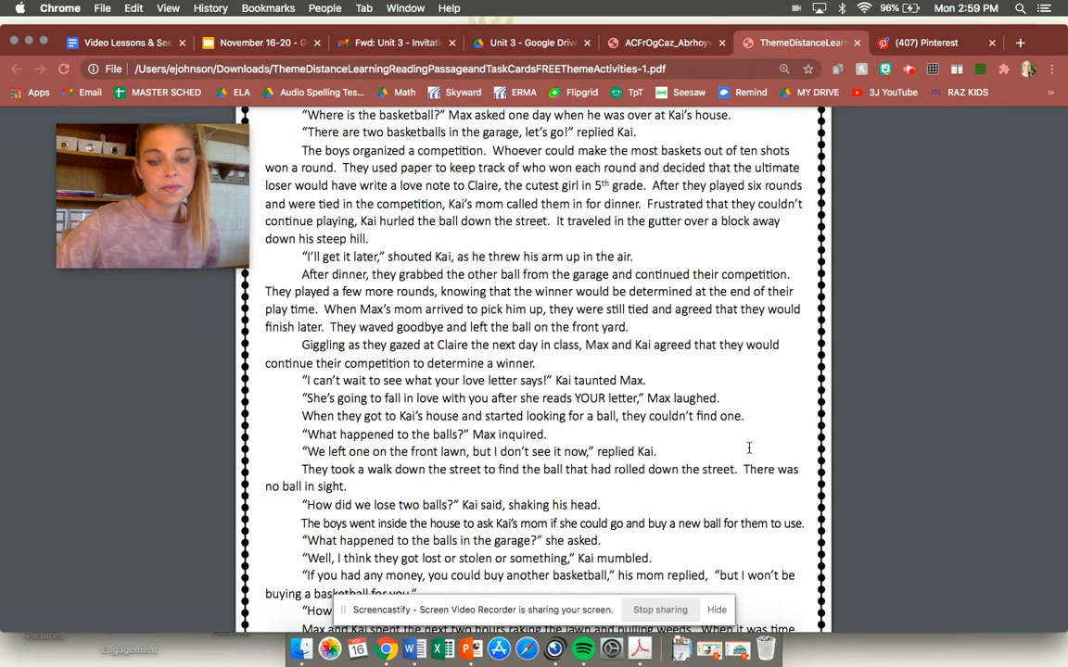
scroll("down", 3)
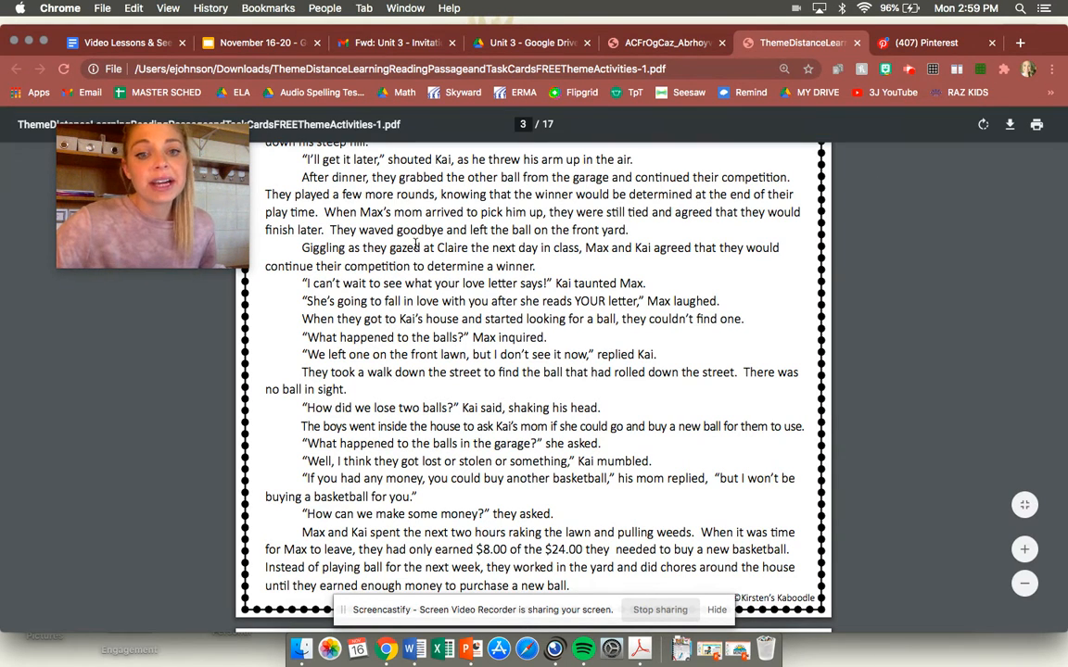
left_click_drag(323, 213, 705, 212)
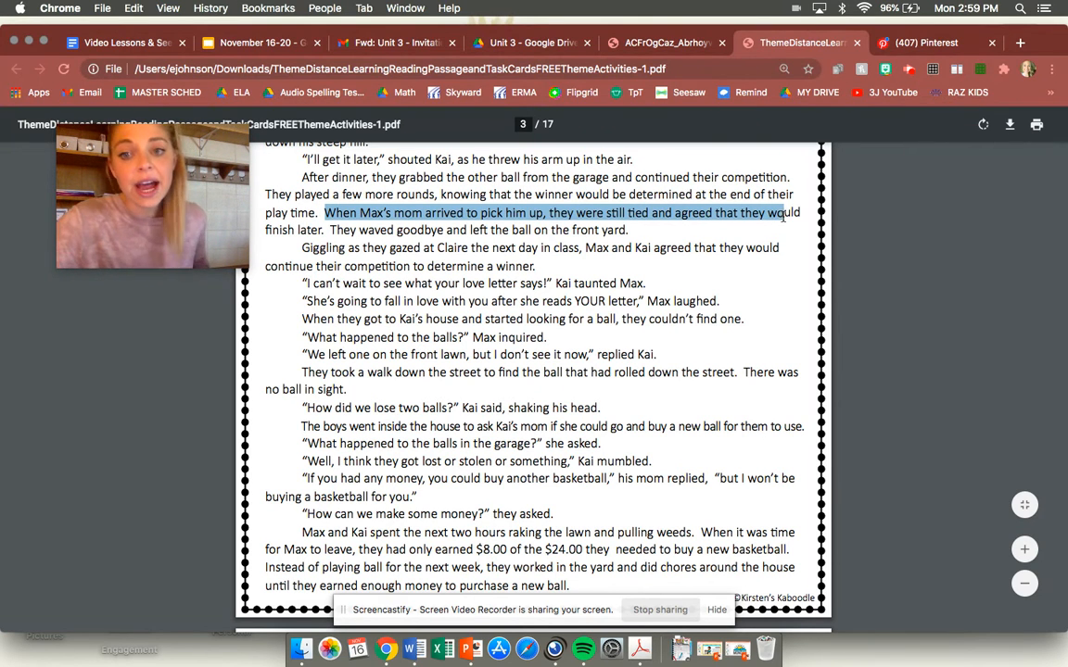
left_click_drag(785, 213, 703, 247)
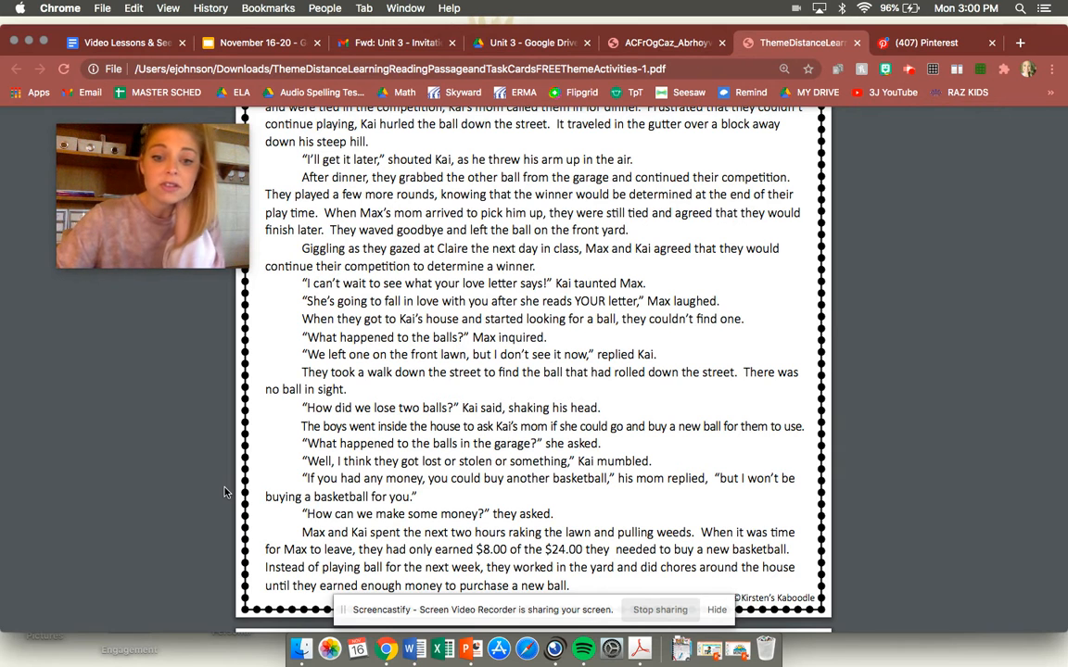
Scroll to the worksheet and bring up the Visualizer document-camera view of the filled organizer.
scroll("down", 3)
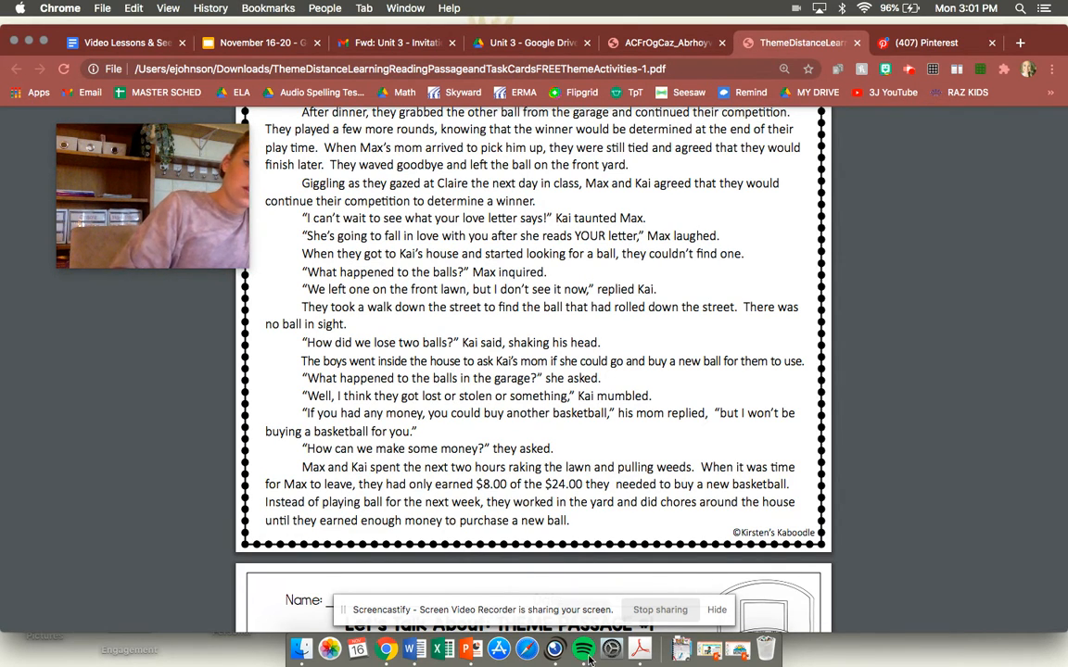
left_click(555, 648)
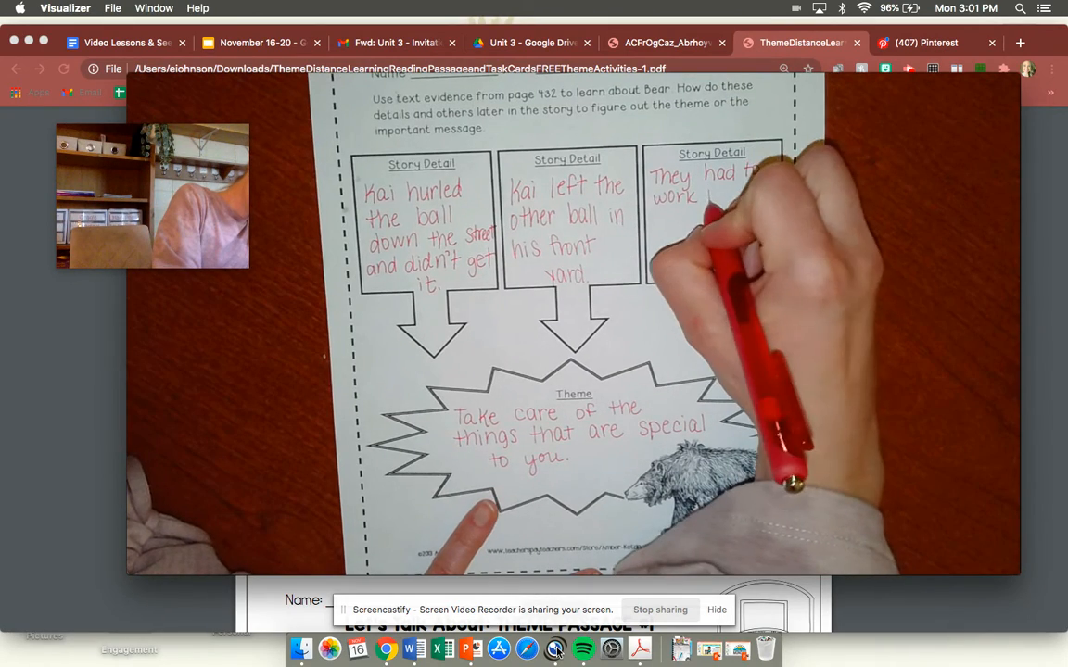